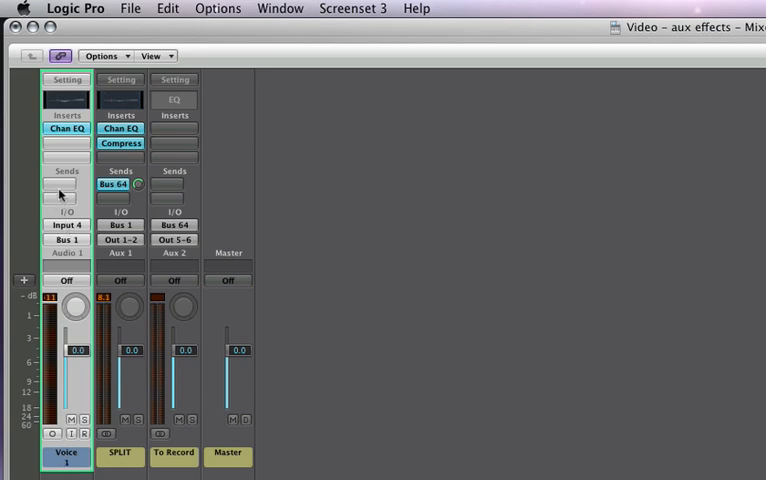
- Send the Voice channel to Bus 10, creating Aux 3 with Bus 10 as its input
{"action": "left_click", "coordinate": [66, 184]}
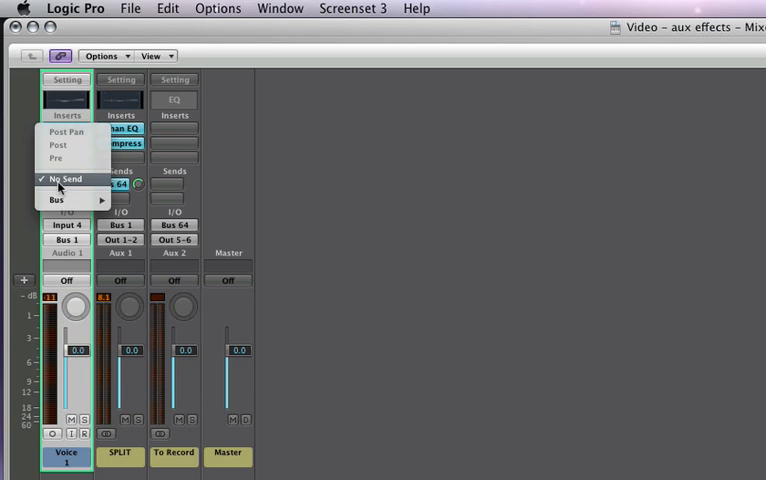
{"action": "left_click", "coordinate": [56, 200]}
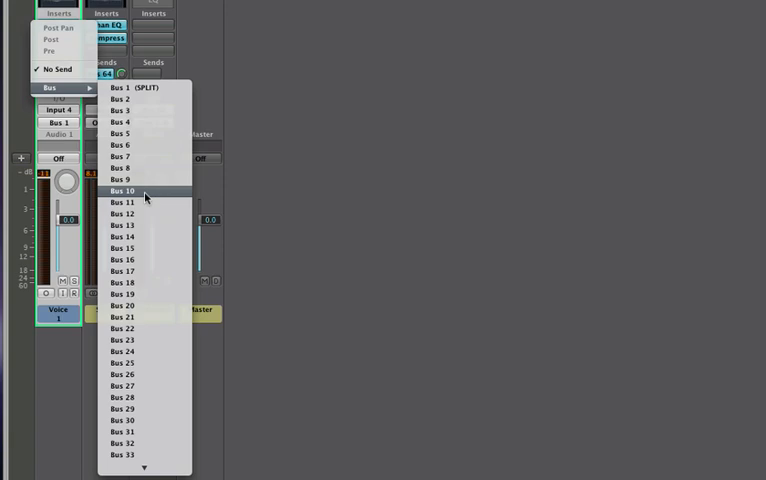
{"action": "left_click", "coordinate": [124, 192]}
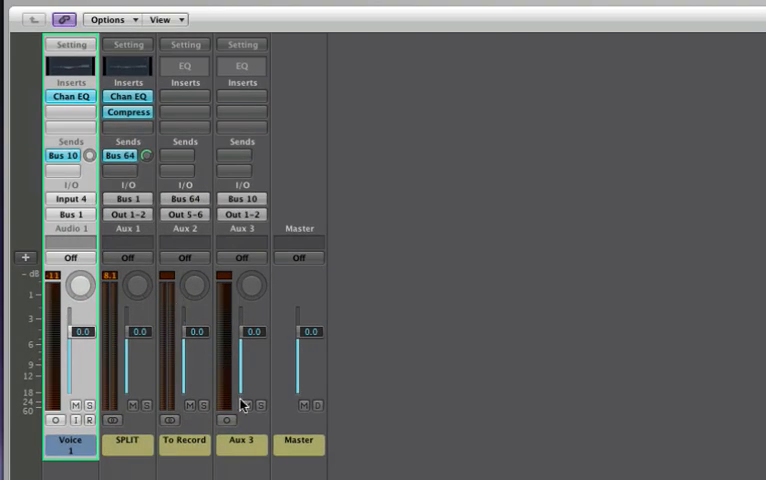
{"action": "left_click", "coordinate": [242, 442]}
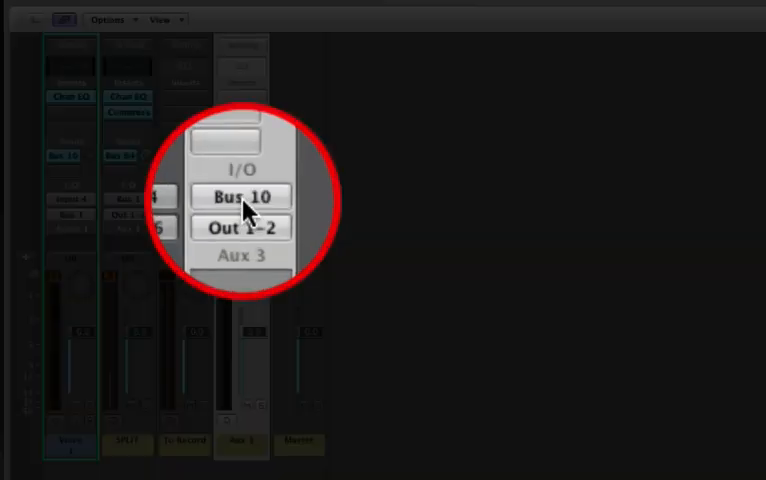
- Rename the new Aux 3 channel to 'Reverb'
{"action": "left_click", "coordinate": [240, 196]}
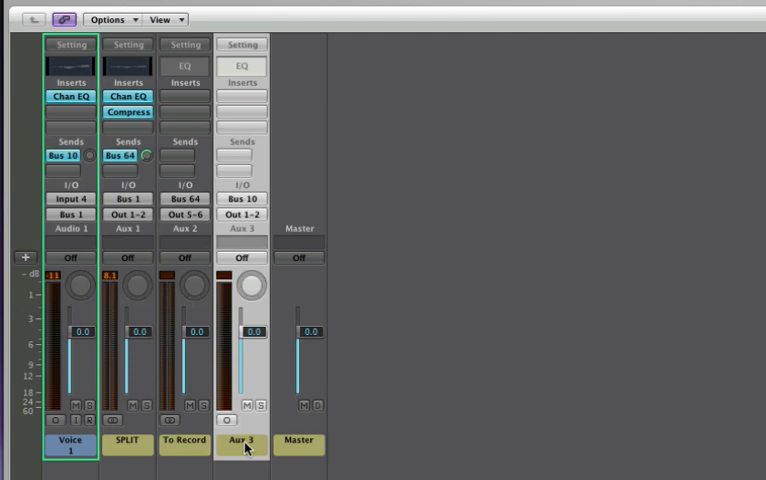
{"action": "double_click", "coordinate": [240, 444]}
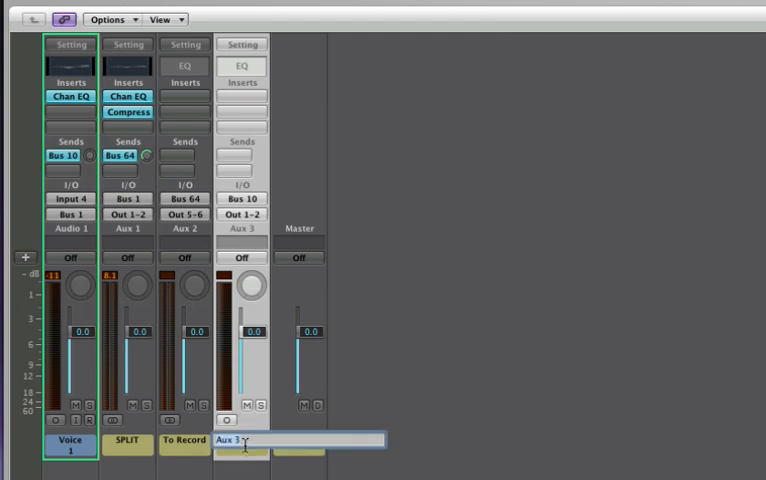
{"action": "type", "text": "Reverb"}
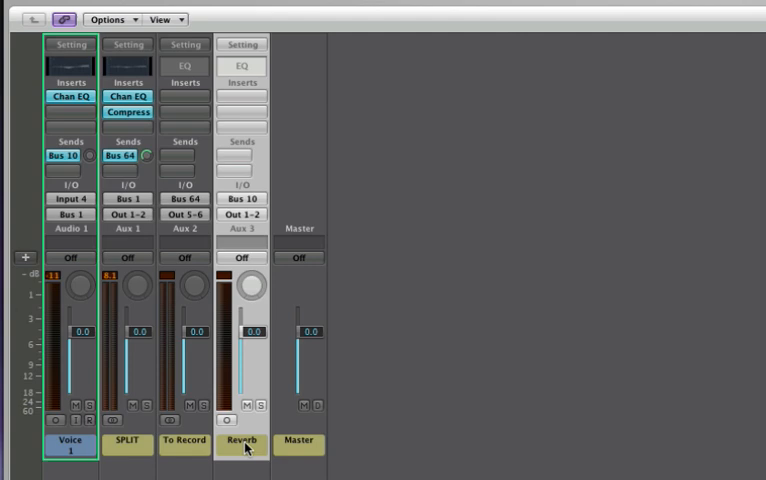
{"action": "mouse_move", "coordinate": [256, 128]}
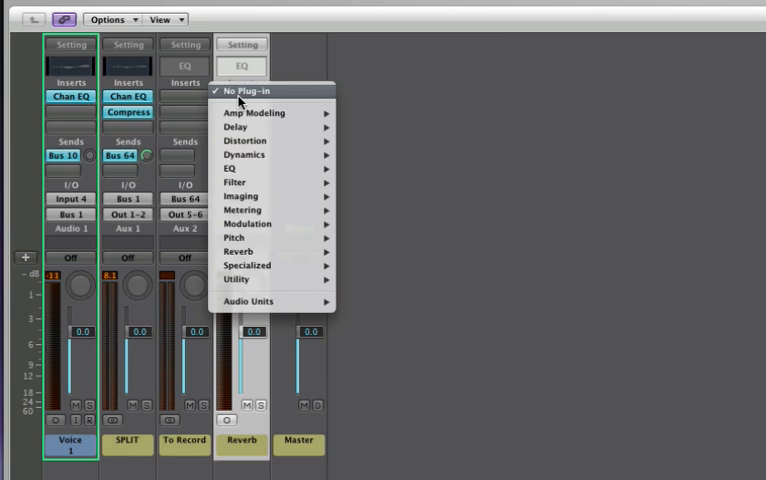
{"action": "mouse_move", "coordinate": [240, 196]}
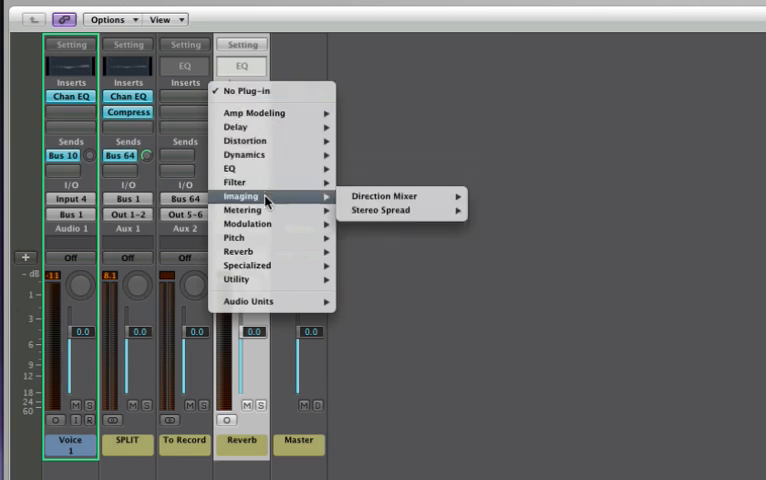
{"action": "mouse_move", "coordinate": [238, 252]}
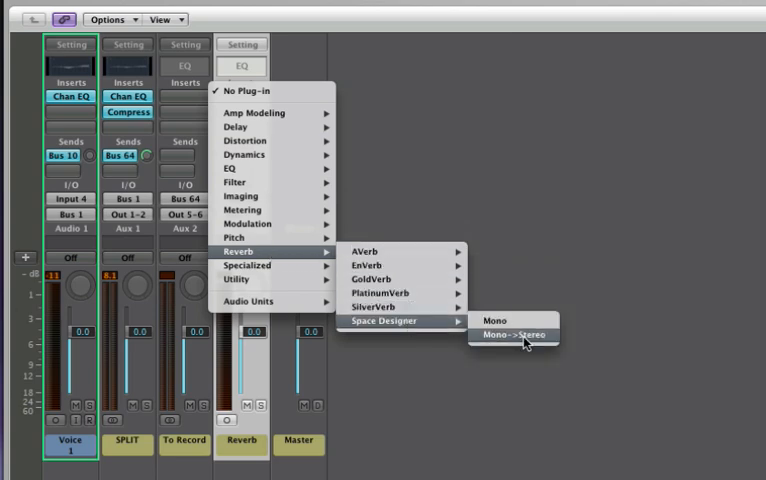
- Insert stereo Space Designer on the Reverb aux with the 1.4s Ice Plate preset
{"action": "left_click", "coordinate": [512, 334]}
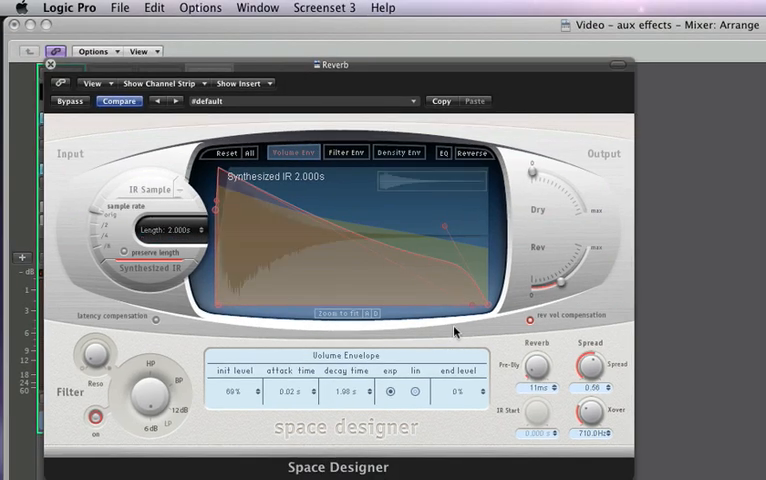
{"action": "mouse_move", "coordinate": [388, 90]}
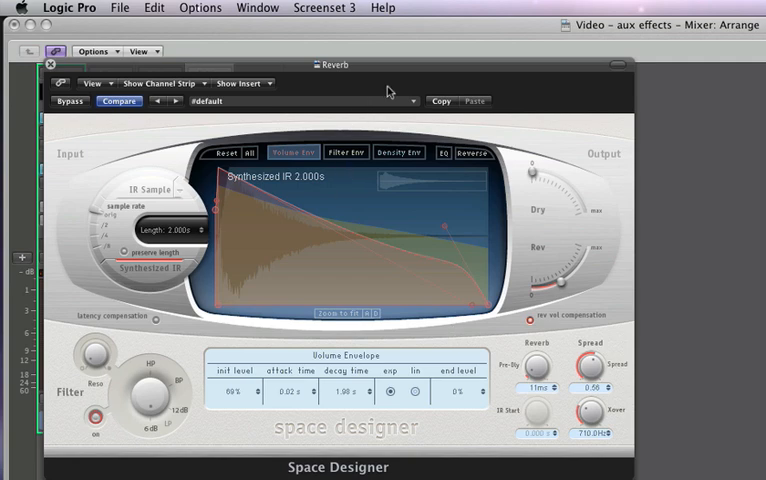
{"action": "mouse_move", "coordinate": [416, 108]}
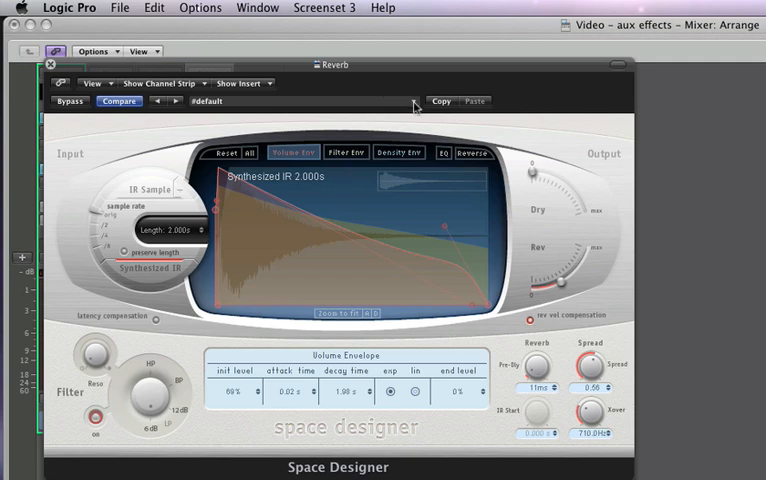
{"action": "left_click", "coordinate": [412, 100]}
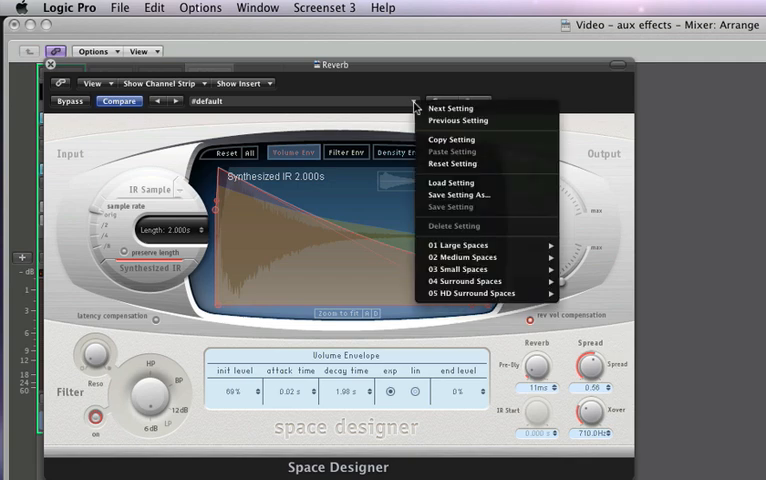
{"action": "mouse_move", "coordinate": [480, 256]}
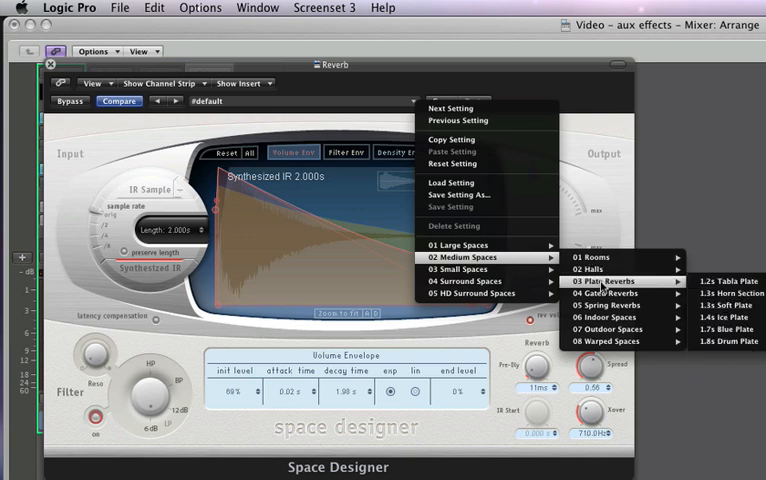
{"action": "mouse_move", "coordinate": [722, 318]}
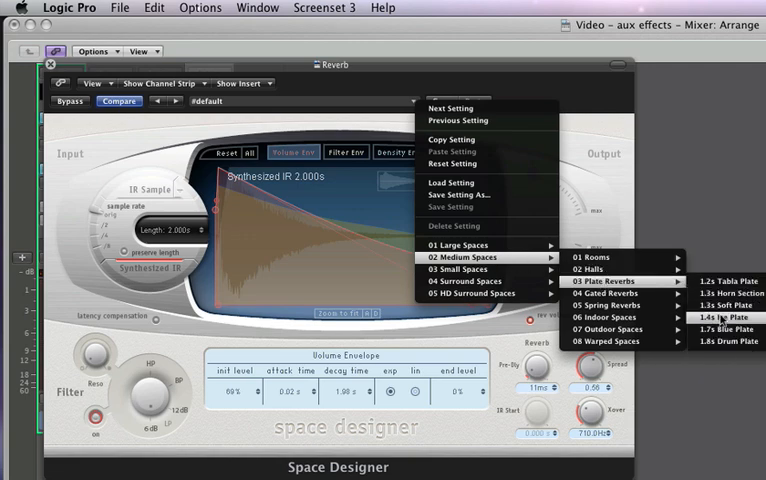
{"action": "left_click", "coordinate": [724, 318]}
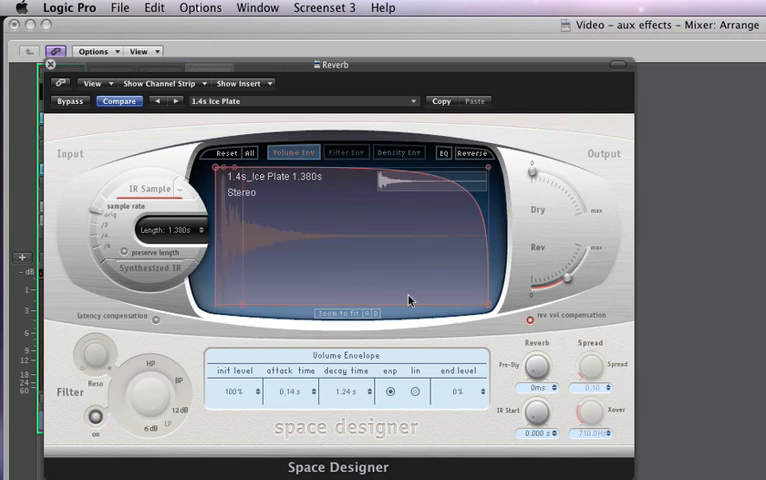
{"action": "mouse_move", "coordinate": [56, 72]}
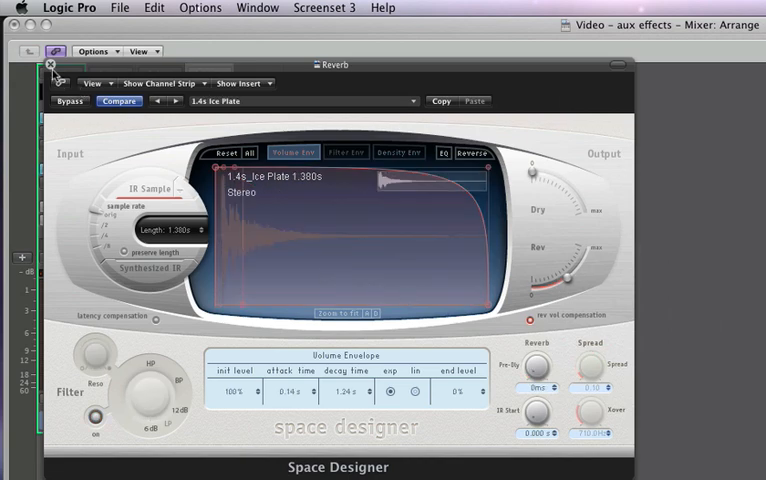
- Close Space Designer and set the Voice track's reverb send level in the mixer
{"action": "left_click", "coordinate": [48, 64]}
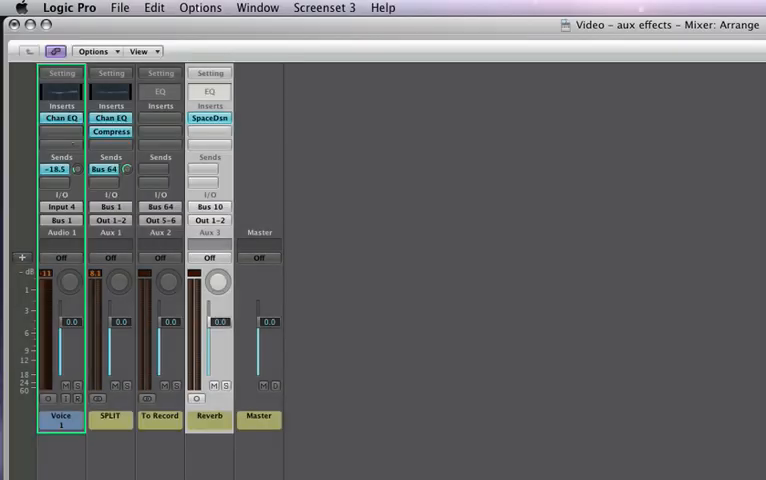
{"action": "left_click_drag", "start_coordinate": [62, 168], "coordinate": [62, 172]}
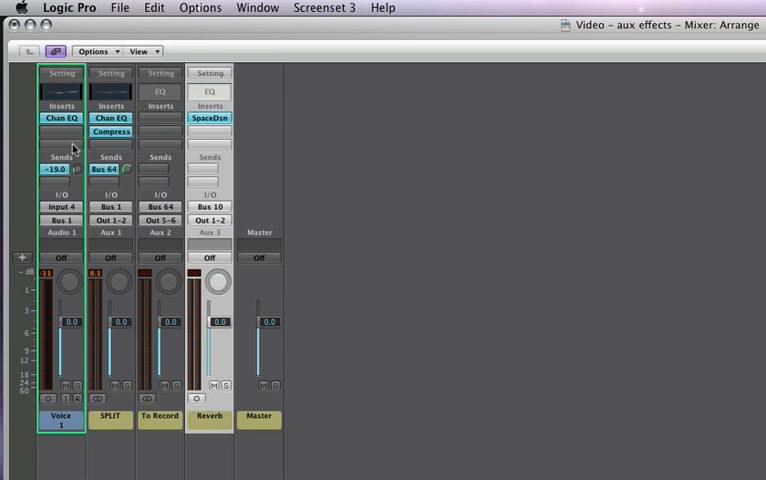
{"action": "left_click", "coordinate": [60, 168]}
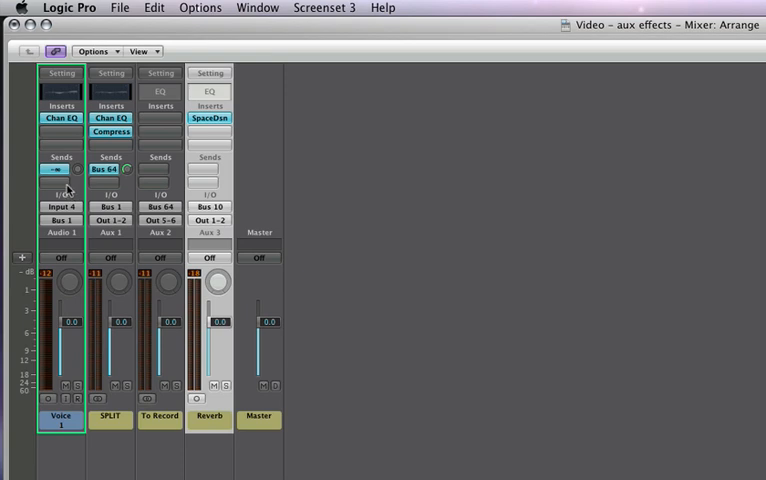
- Add a second Voice send to a new bus and rename the resulting Aux 4 'Delay'
{"action": "left_click", "coordinate": [60, 168]}
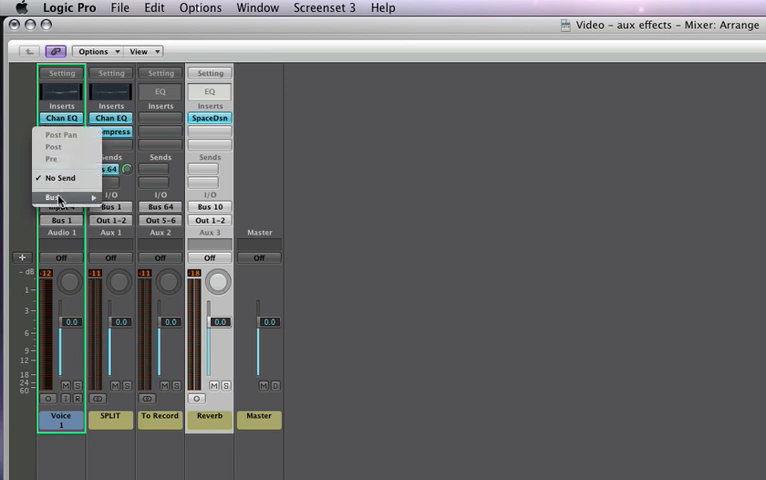
{"action": "left_click", "coordinate": [56, 196]}
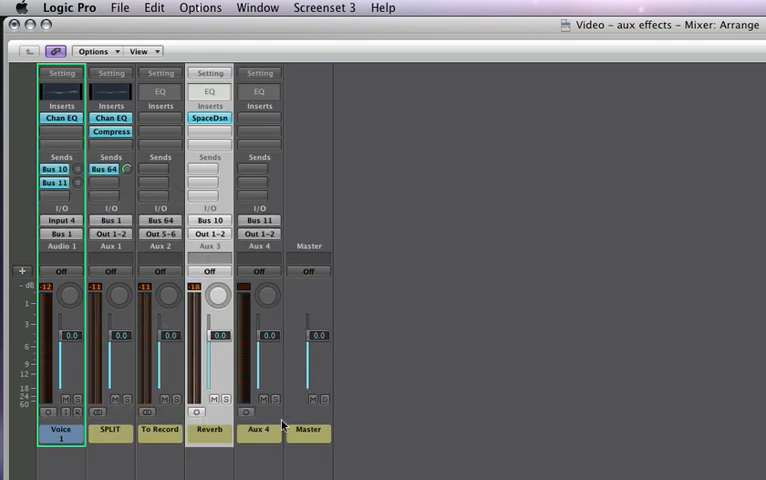
{"action": "left_click", "coordinate": [258, 432]}
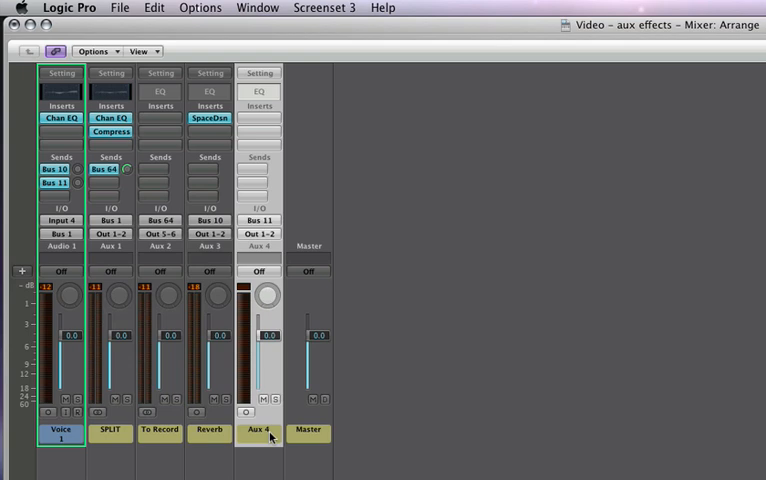
{"action": "mouse_move", "coordinate": [280, 452]}
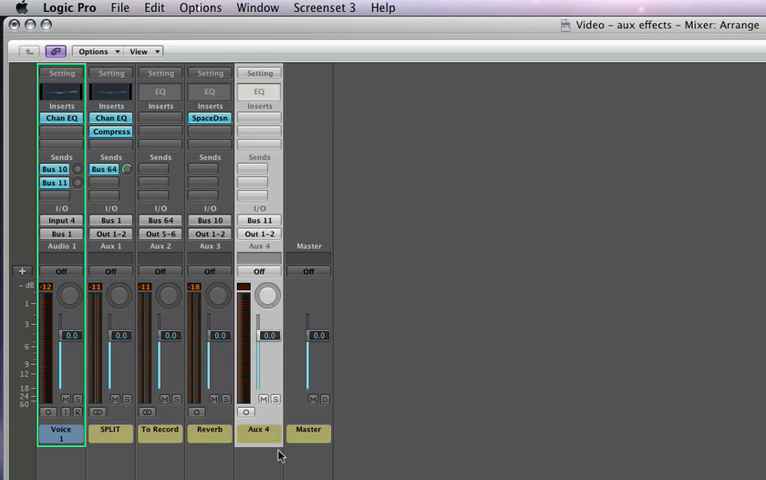
{"action": "double_click", "coordinate": [260, 430]}
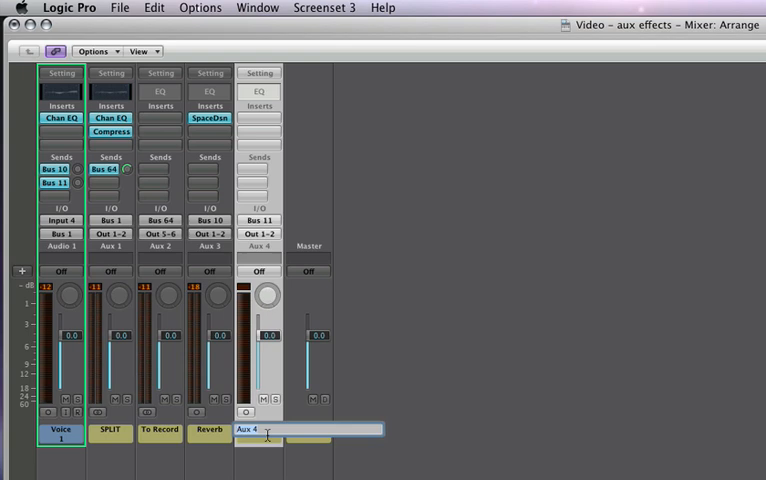
{"action": "type", "text": "Delay"}
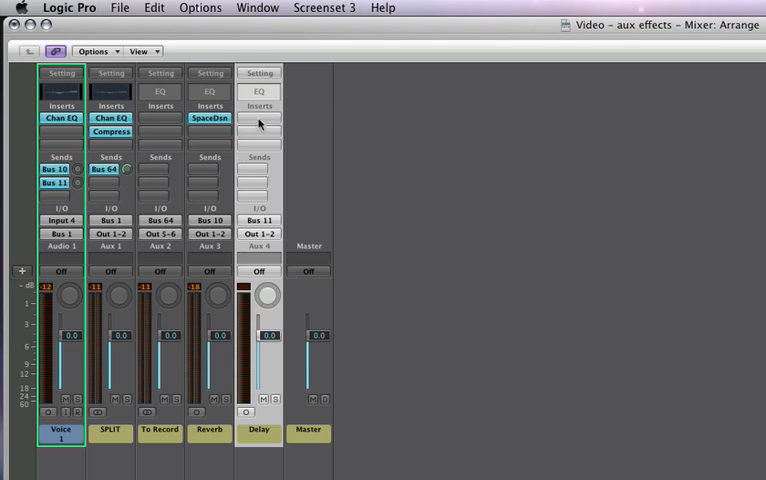
{"action": "mouse_move", "coordinate": [258, 116]}
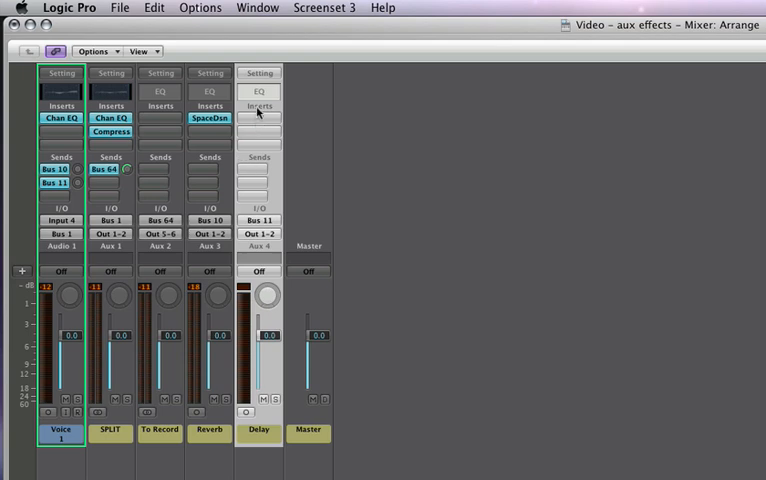
- Bring up the Delay aux's channel strip settings menu with its Delays category
{"action": "left_click", "coordinate": [258, 72]}
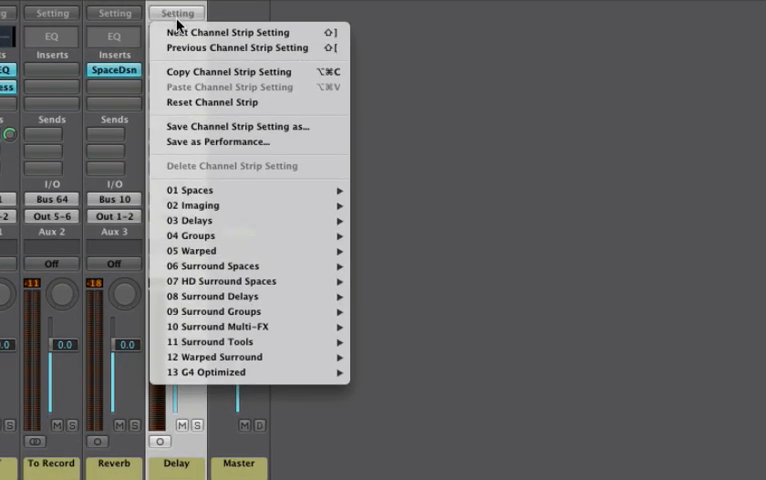
{"action": "mouse_move", "coordinate": [200, 220]}
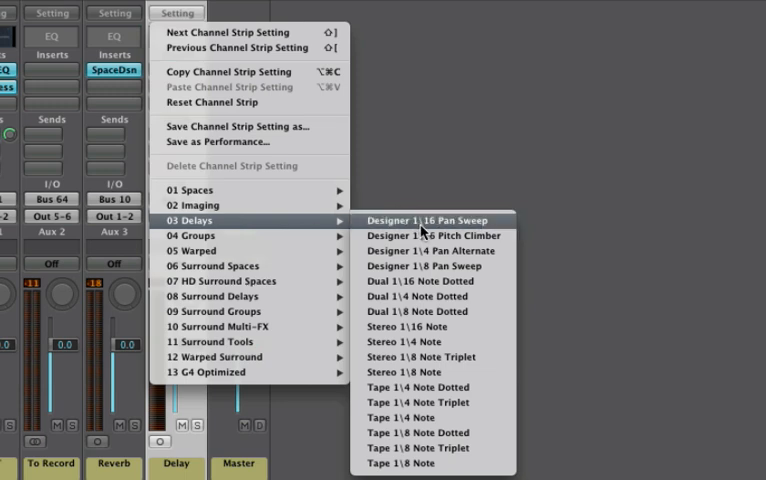
{"action": "mouse_move", "coordinate": [470, 388]}
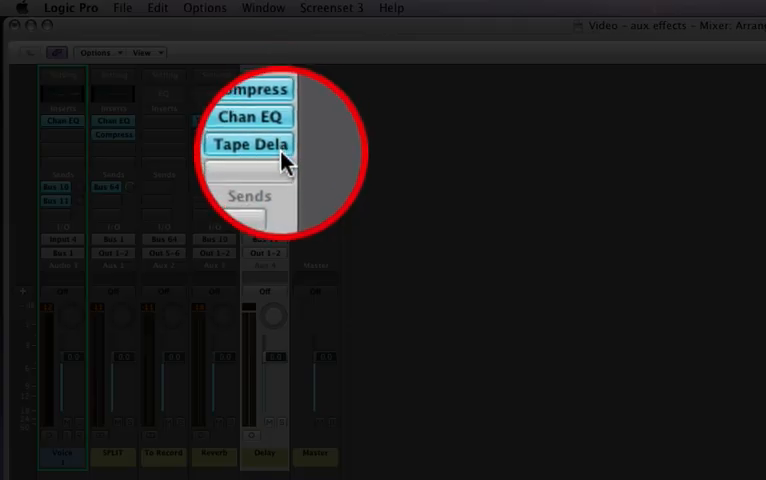
- Show the Tape Delay plug-in on the Delay aux with its note-value preset list
{"action": "left_click", "coordinate": [252, 144]}
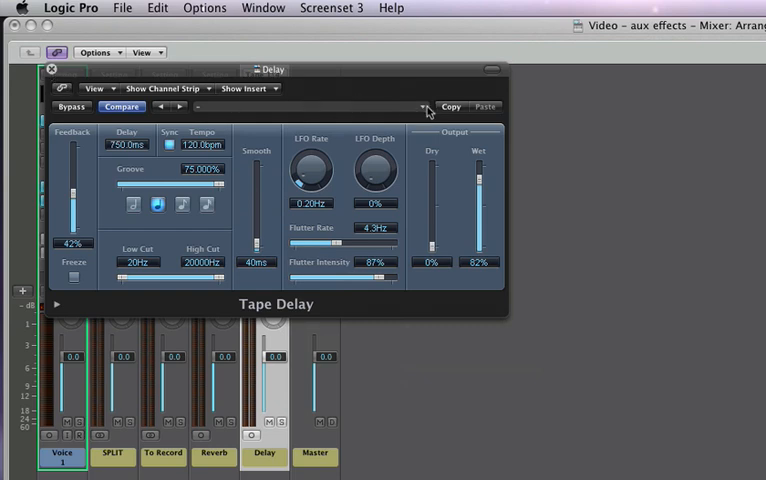
{"action": "left_click", "coordinate": [424, 108]}
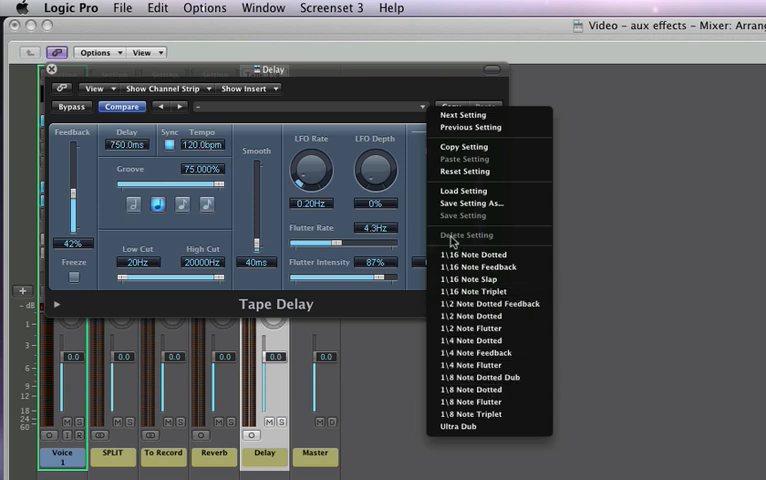